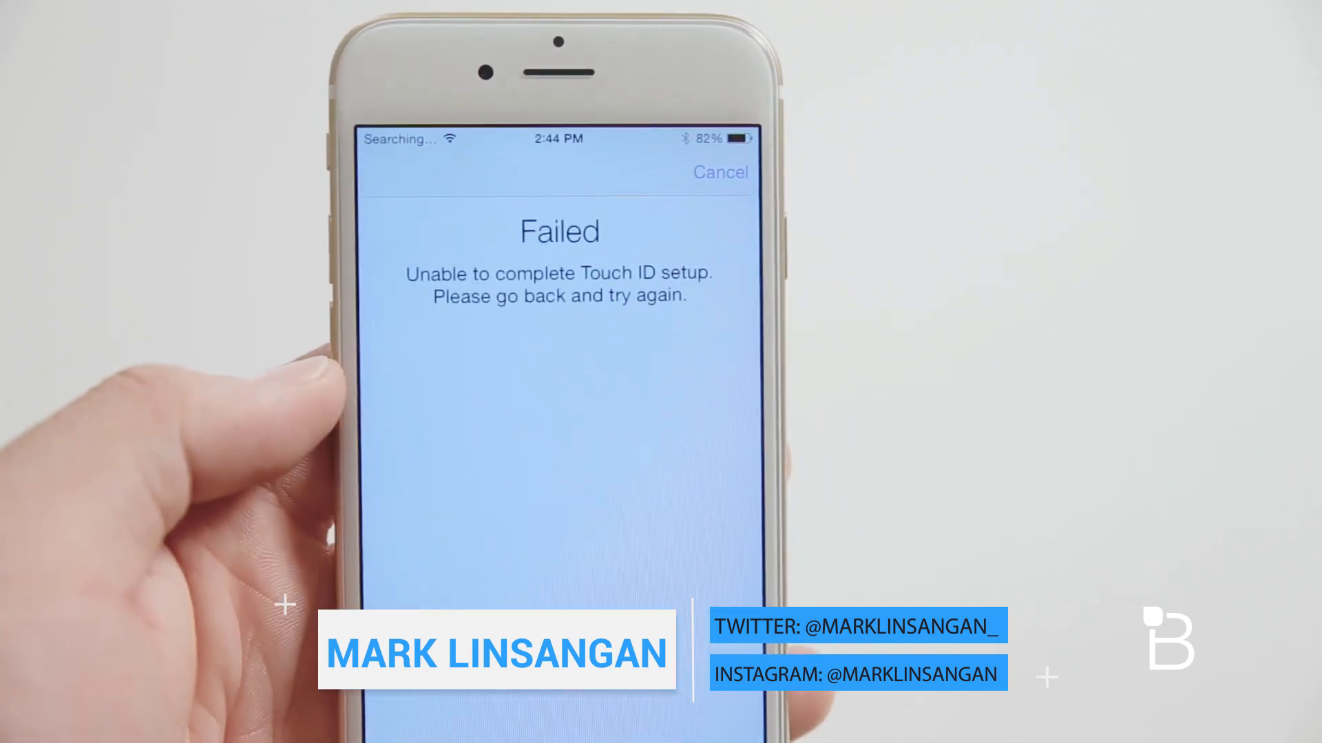
Show Safari's Downloads panel with the two iOS 8.0 .ipsw restore files downloading
click(1297, 42)
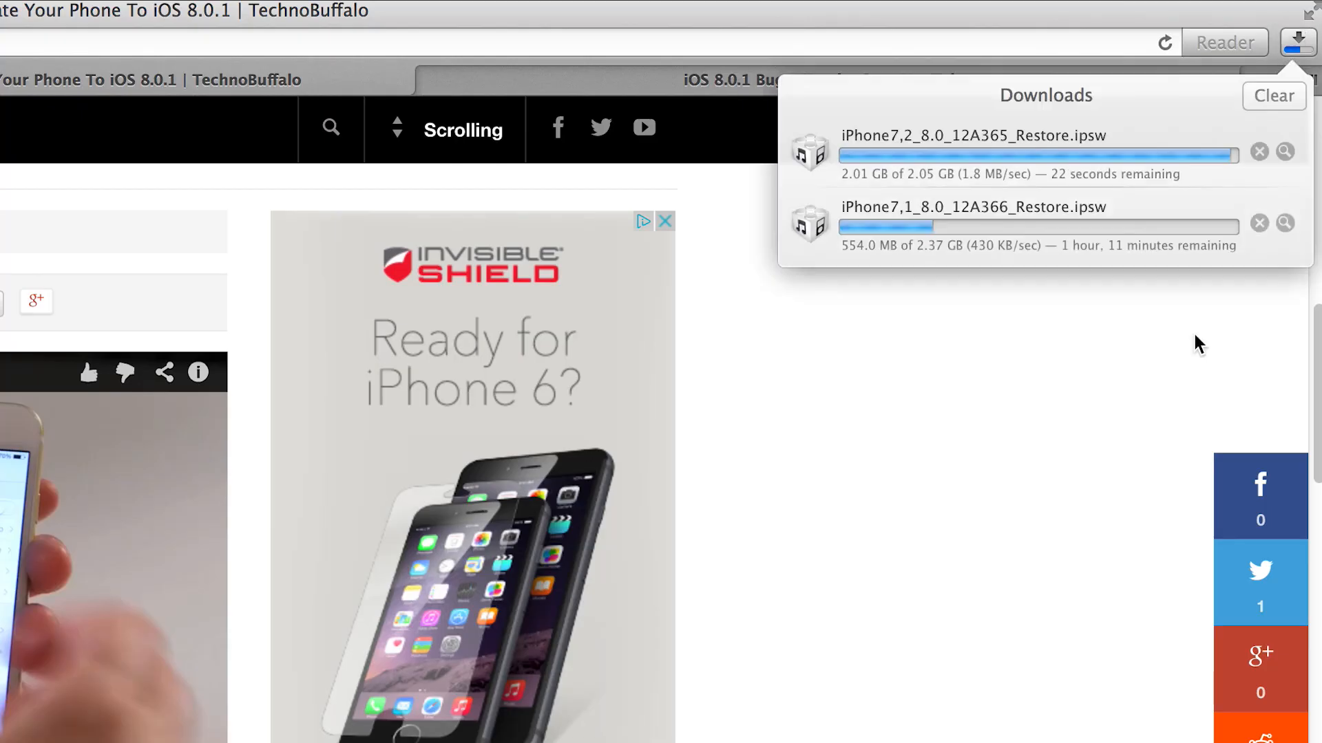